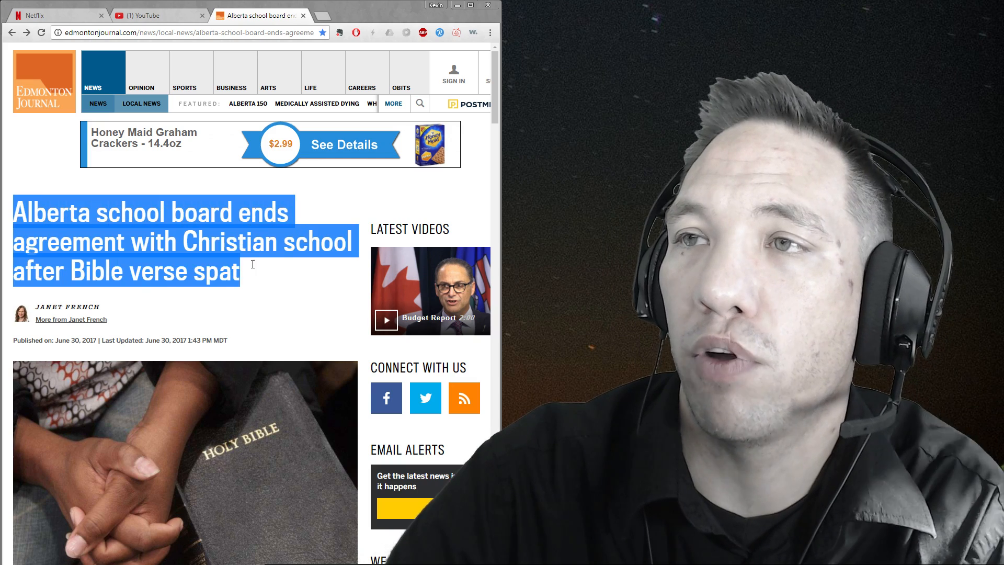
Step: Clear the headline highlight and scroll down to the quoted Corinthians passage
{"action": "left_click", "coordinate": [206, 318]}
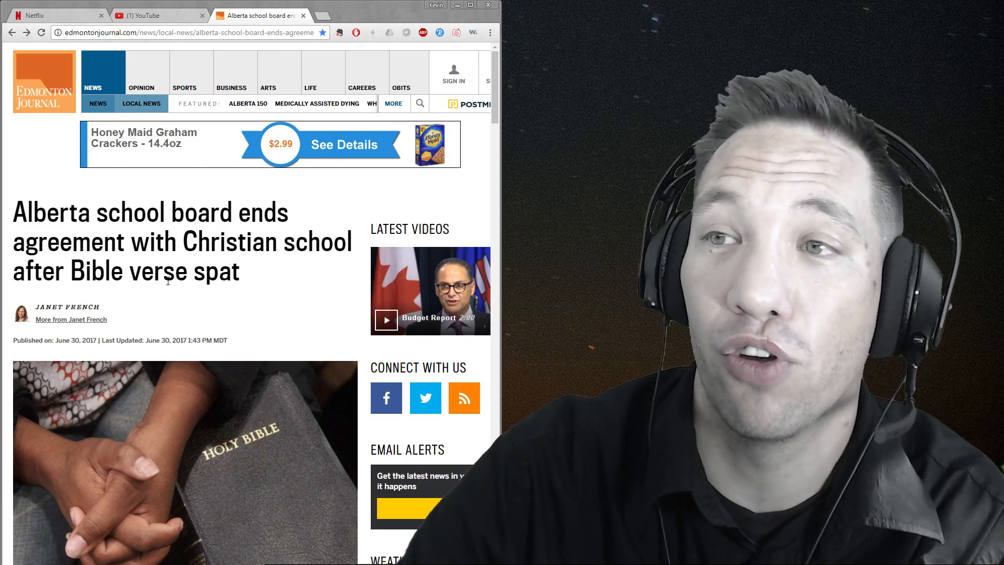
{"action": "scroll", "scroll_direction": "down", "scroll_amount": 3}
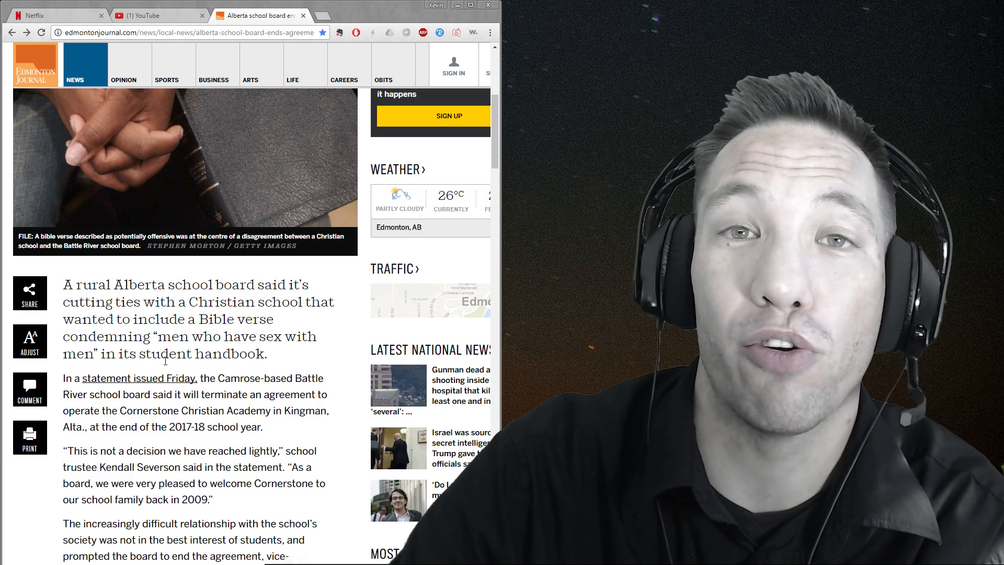
{"action": "scroll", "scroll_direction": "down", "scroll_amount": 3}
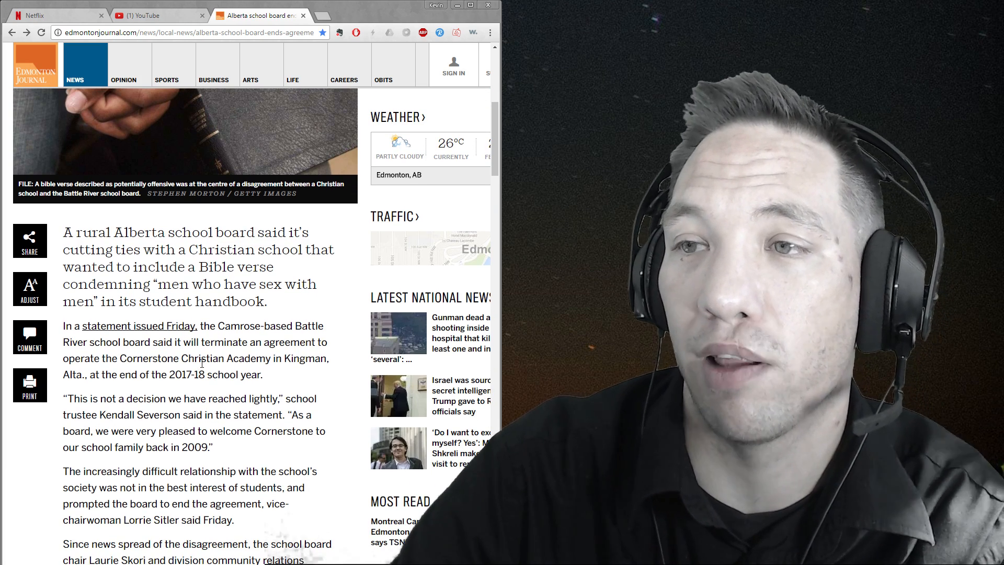
{"action": "scroll", "scroll_direction": "down", "scroll_amount": 3}
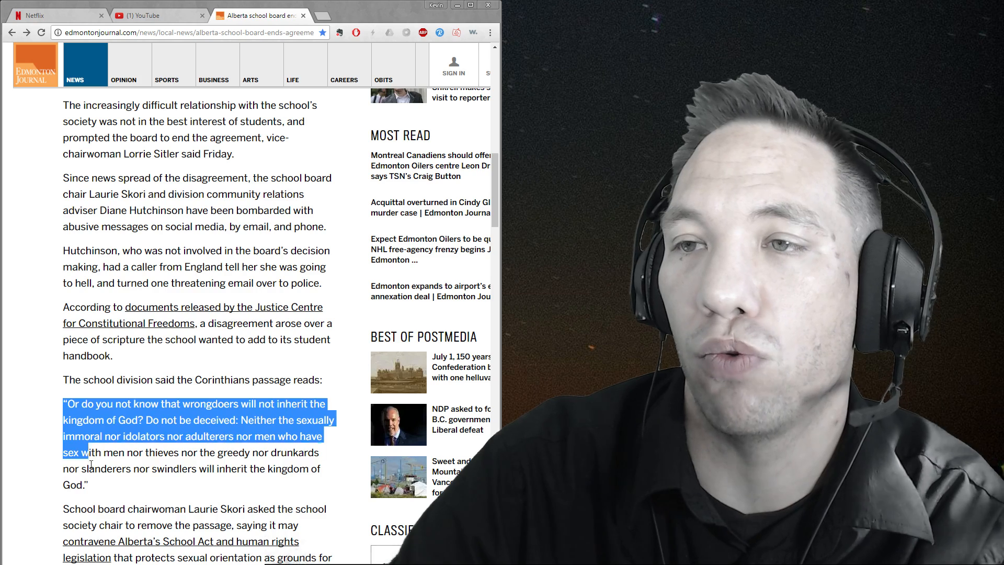
Step: Highlight the Corinthians quote, then the 2017-18 school year and a further passage above
{"action": "left_click_drag", "start_coordinate": [74, 452], "coordinate": [89, 484]}
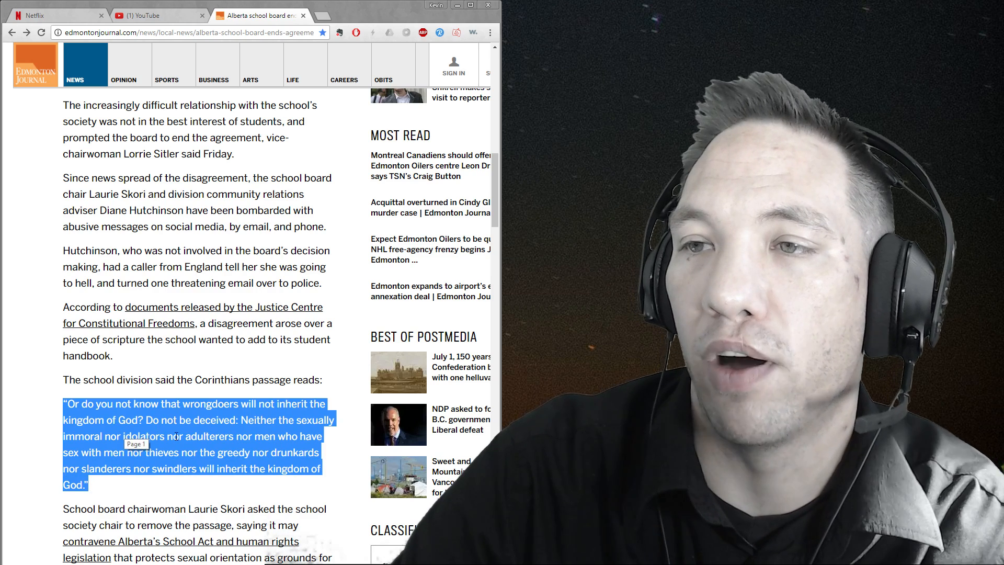
{"action": "mouse_move", "coordinate": [180, 486]}
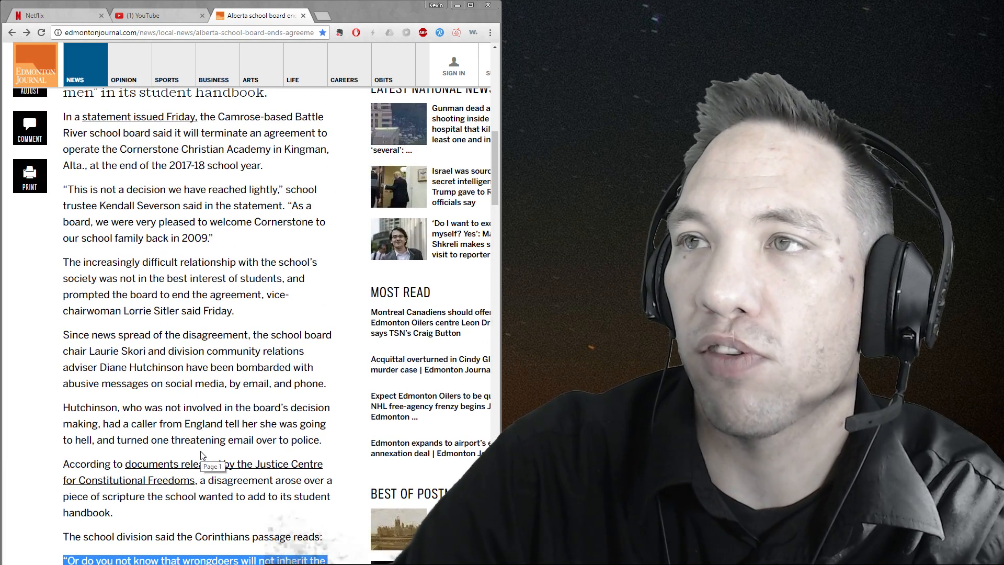
{"action": "double_click", "coordinate": [181, 164]}
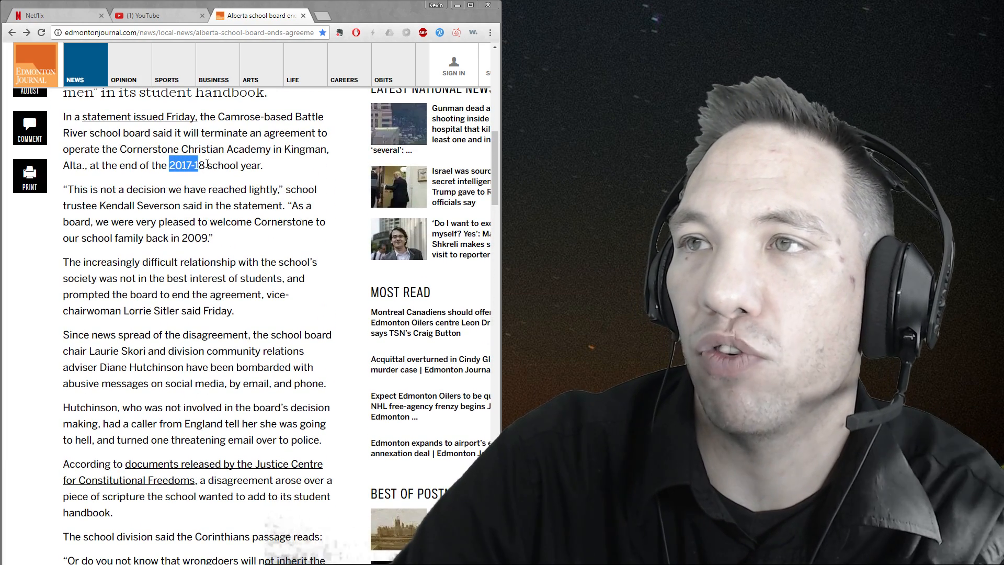
{"action": "left_click_drag", "start_coordinate": [170, 164], "coordinate": [206, 164]}
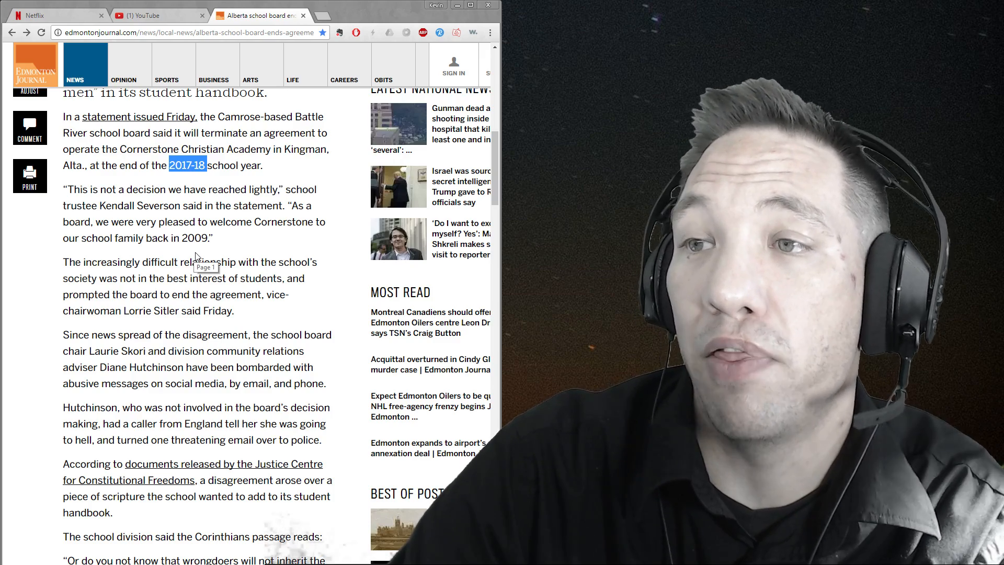
{"action": "mouse_move", "coordinate": [210, 252]}
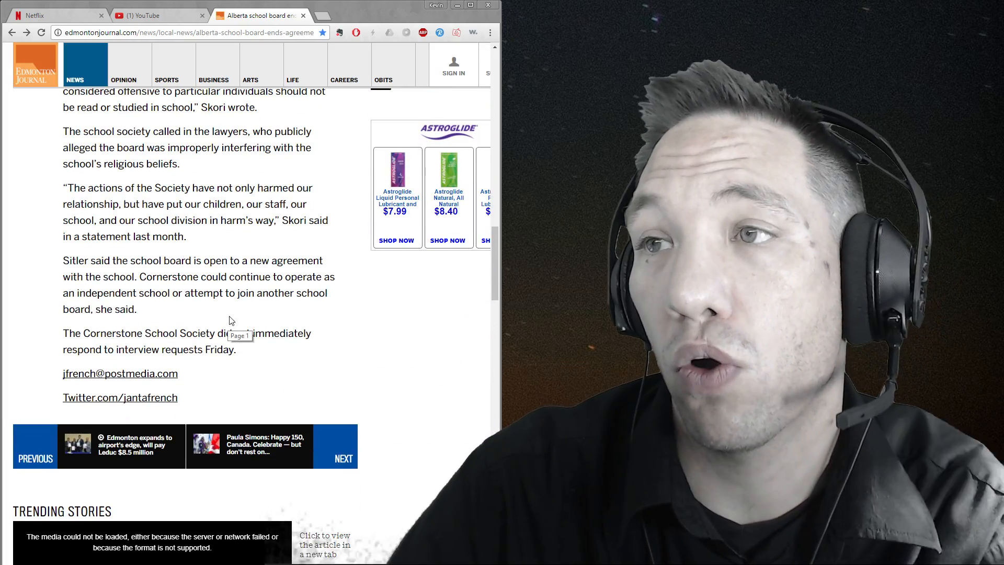
{"action": "left_click_drag", "start_coordinate": [288, 276], "coordinate": [136, 309]}
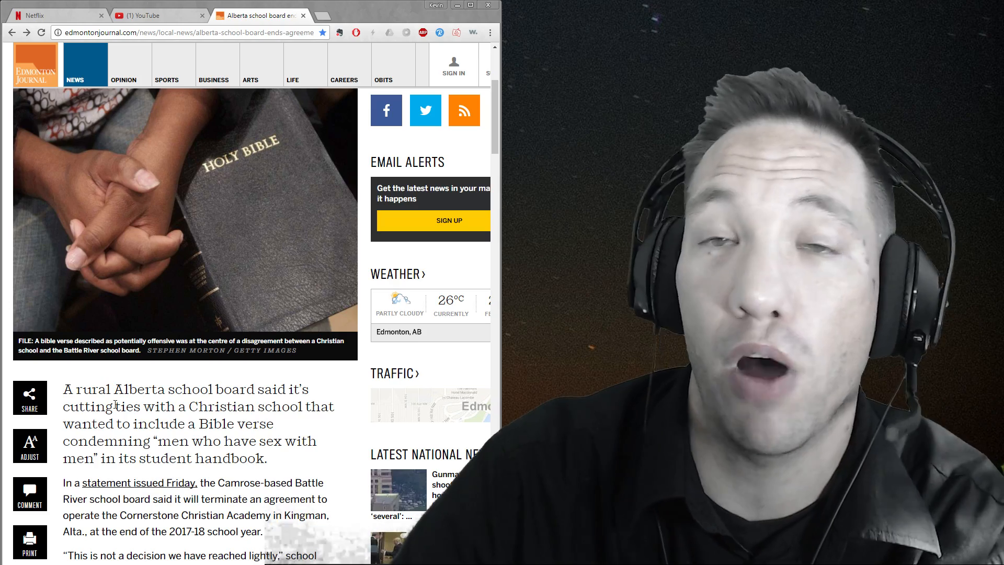
Step: Highlight 'Cornerstone Christian Academy in Kingman' in the second paragraph
{"action": "scroll", "scroll_direction": "down", "scroll_amount": 3}
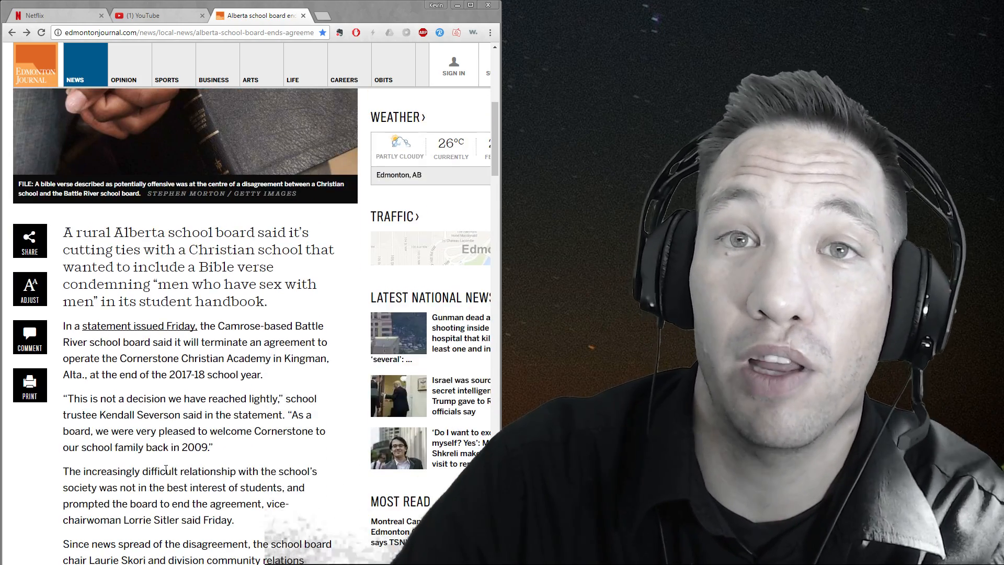
{"action": "scroll", "scroll_direction": "down", "scroll_amount": 3}
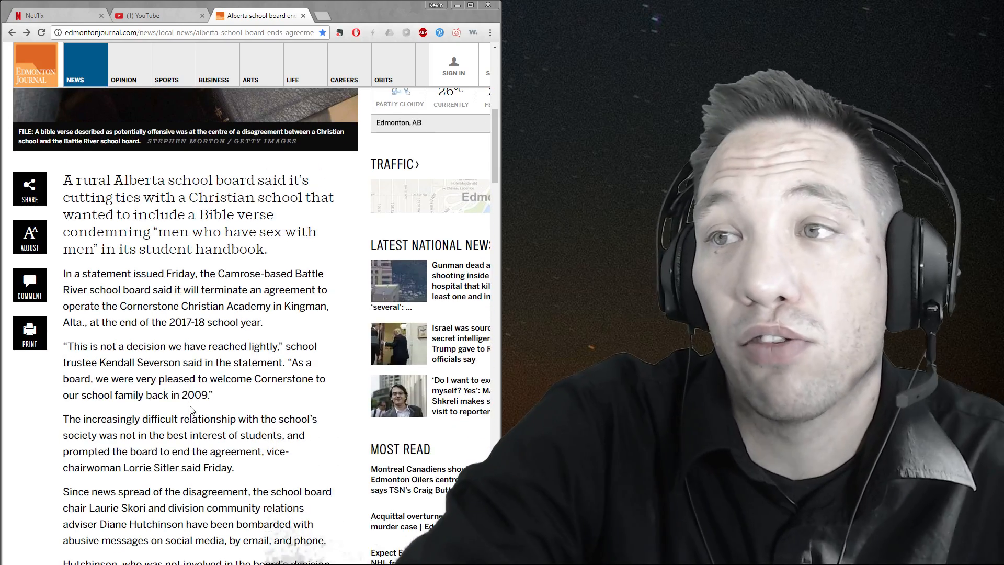
{"action": "scroll", "scroll_direction": "down", "scroll_amount": 3}
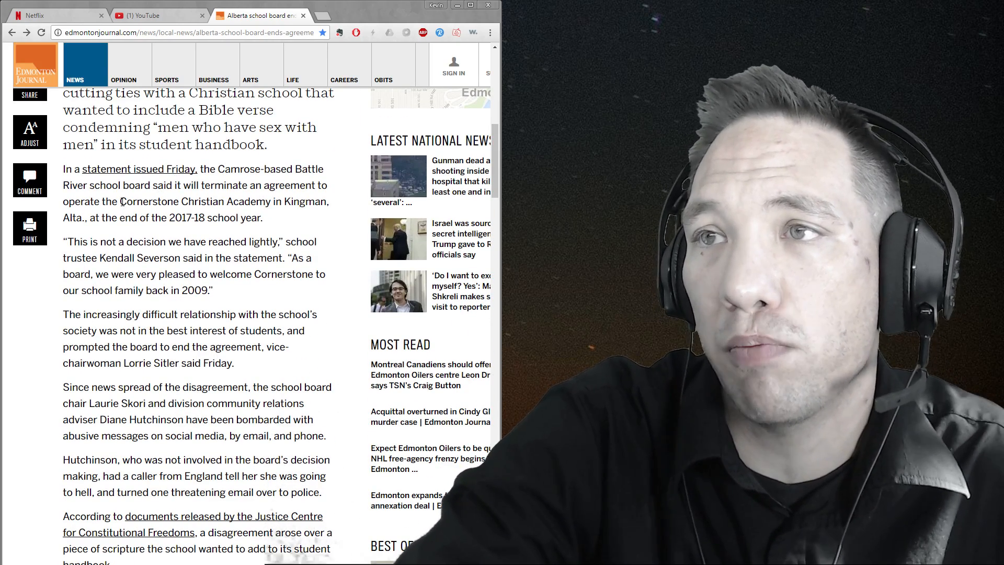
{"action": "left_click_drag", "start_coordinate": [126, 201], "coordinate": [327, 201]}
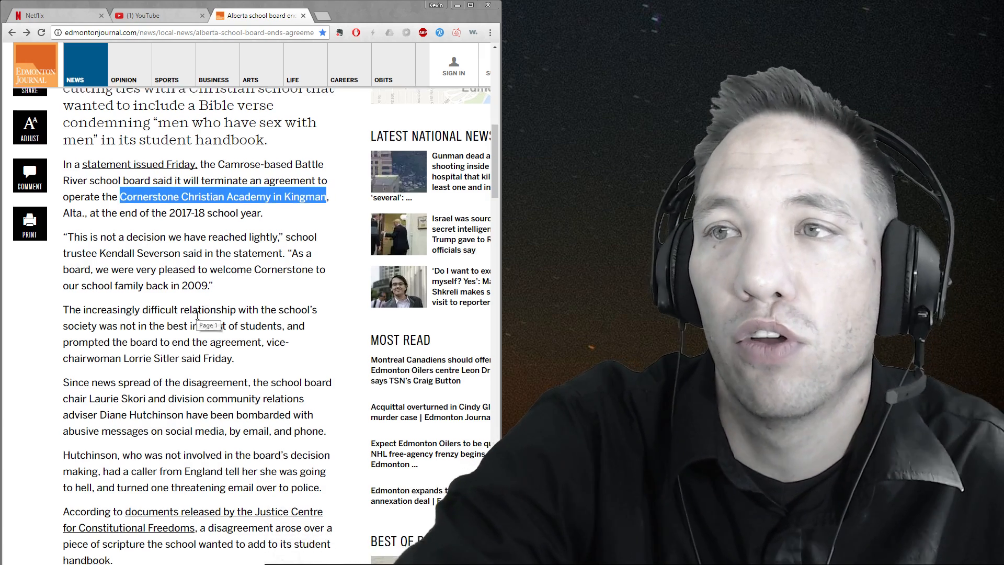
Step: Highlight the 'increasingly difficult relationship' paragraph and read on below it
{"action": "scroll", "scroll_direction": "down", "scroll_amount": 3}
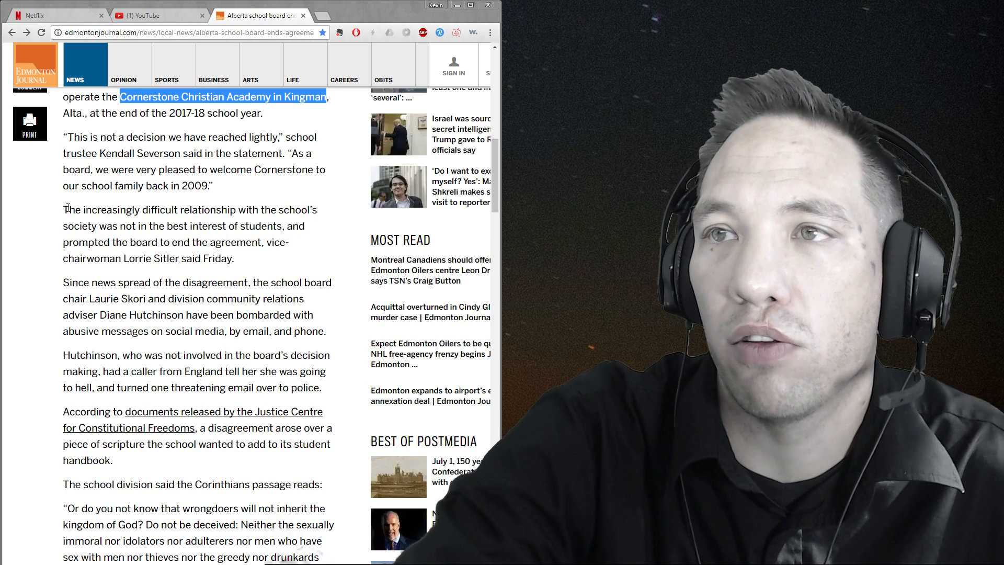
{"action": "left_click_drag", "start_coordinate": [63, 210], "coordinate": [234, 258]}
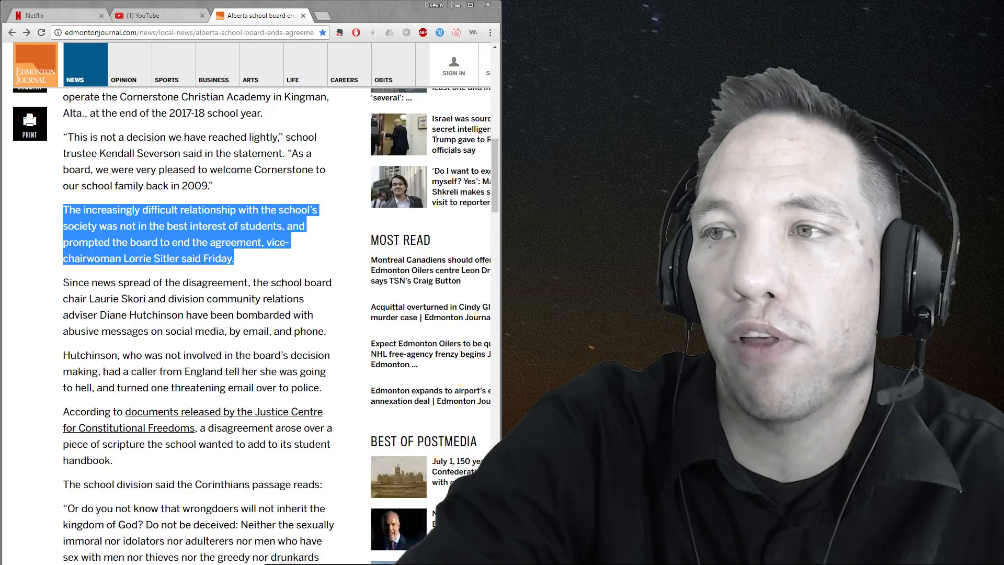
{"action": "scroll", "scroll_direction": "down", "scroll_amount": 3}
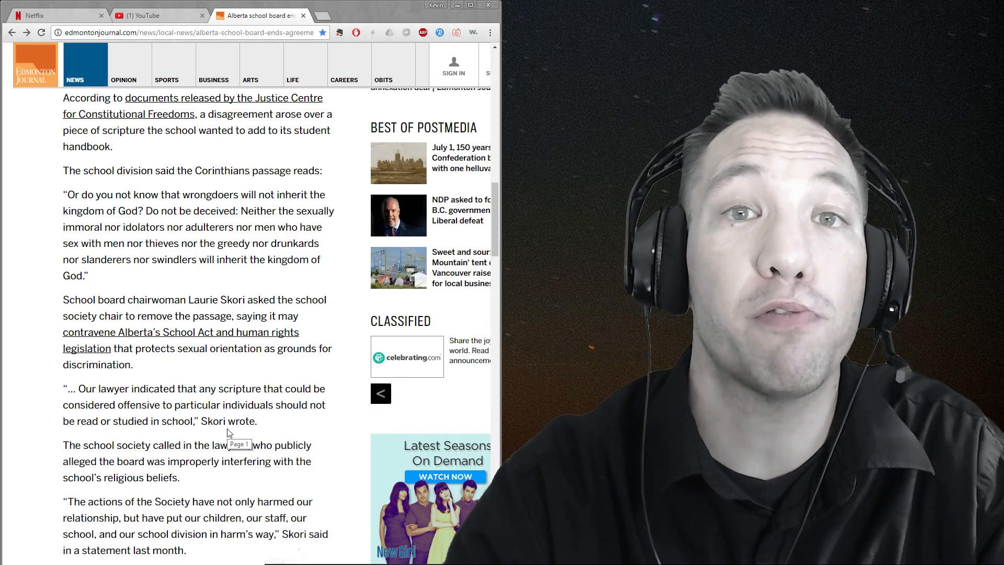
{"action": "scroll", "scroll_direction": "down", "scroll_amount": 3}
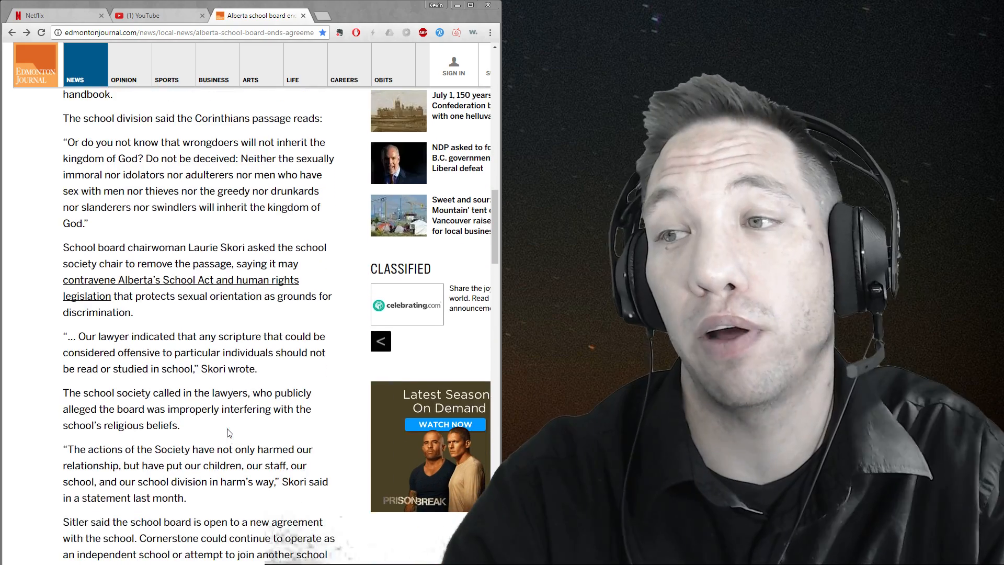
{"action": "scroll", "scroll_direction": "down", "scroll_amount": 3}
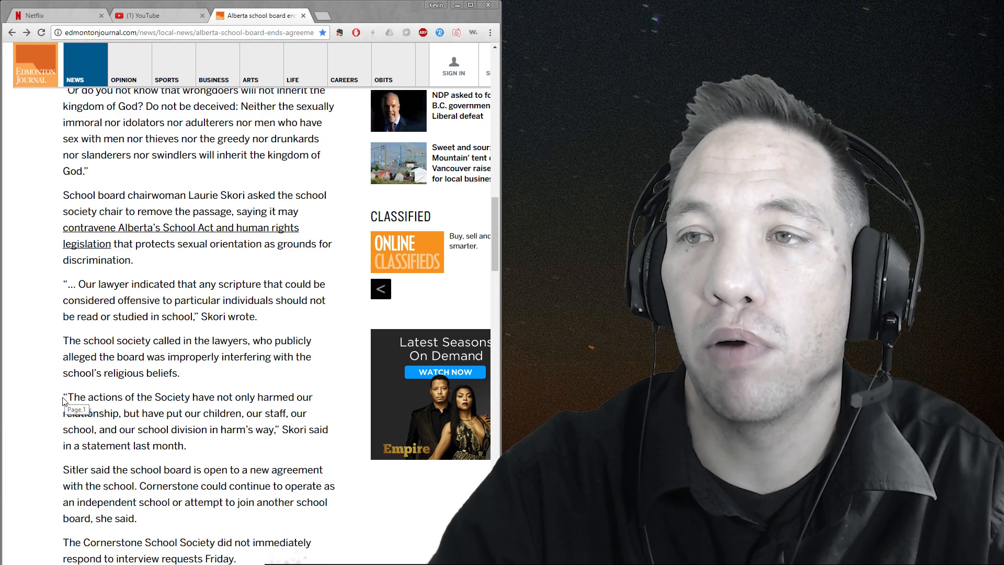
{"action": "left_click_drag", "start_coordinate": [62, 396], "coordinate": [186, 445]}
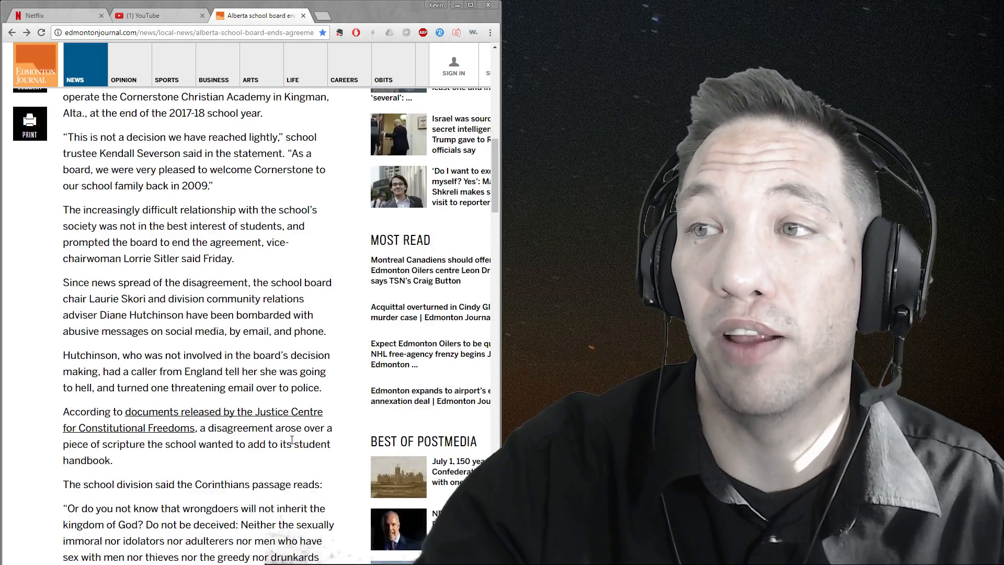
{"action": "scroll", "scroll_direction": "up", "scroll_amount": 3}
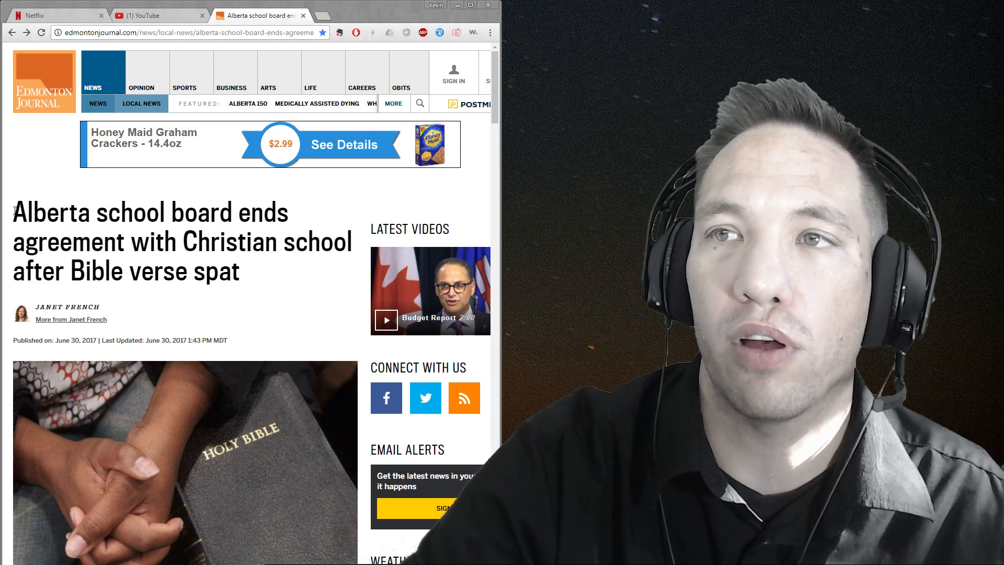
Step: Highlight the article headline, then read down to the Bible passage and back up
{"action": "left_click_drag", "start_coordinate": [12, 212], "coordinate": [239, 272]}
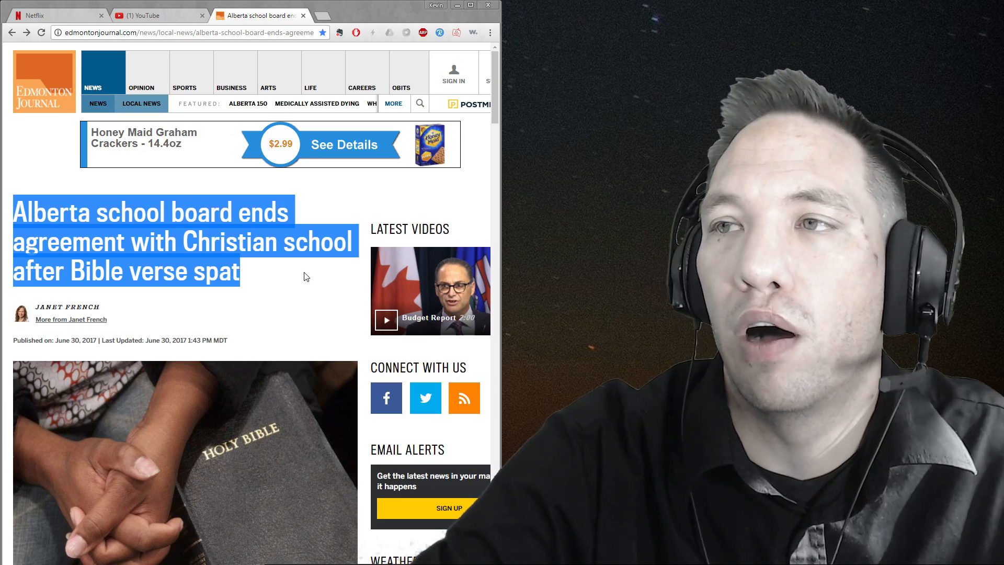
{"action": "scroll", "scroll_direction": "down", "scroll_amount": 3}
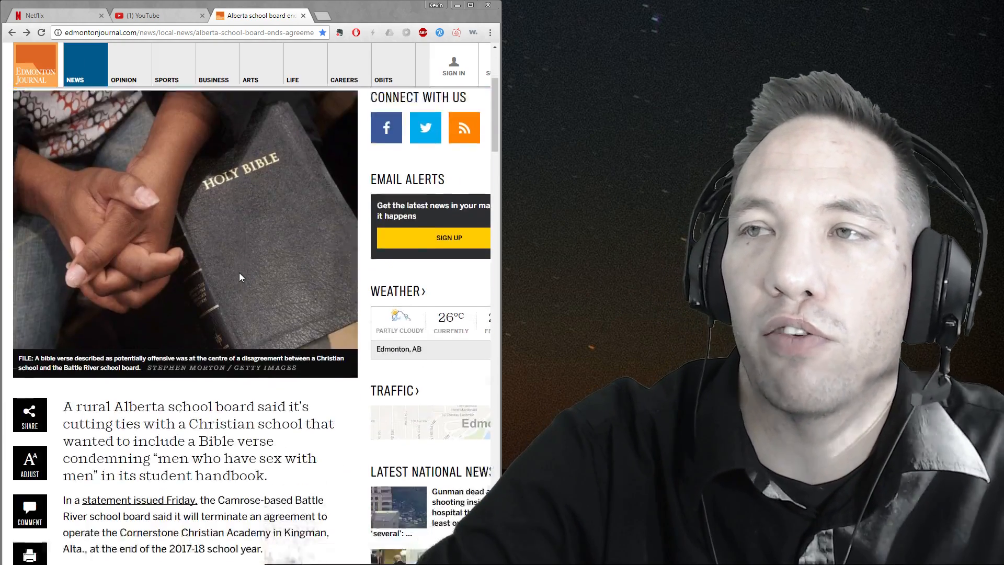
{"action": "scroll", "scroll_direction": "down", "scroll_amount": 3}
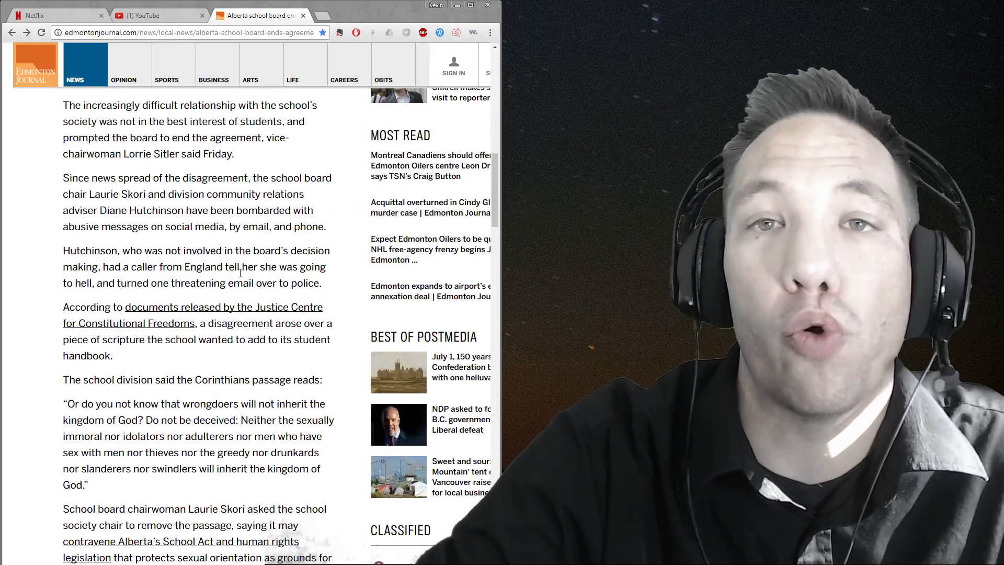
{"action": "scroll", "scroll_direction": "down", "scroll_amount": 3}
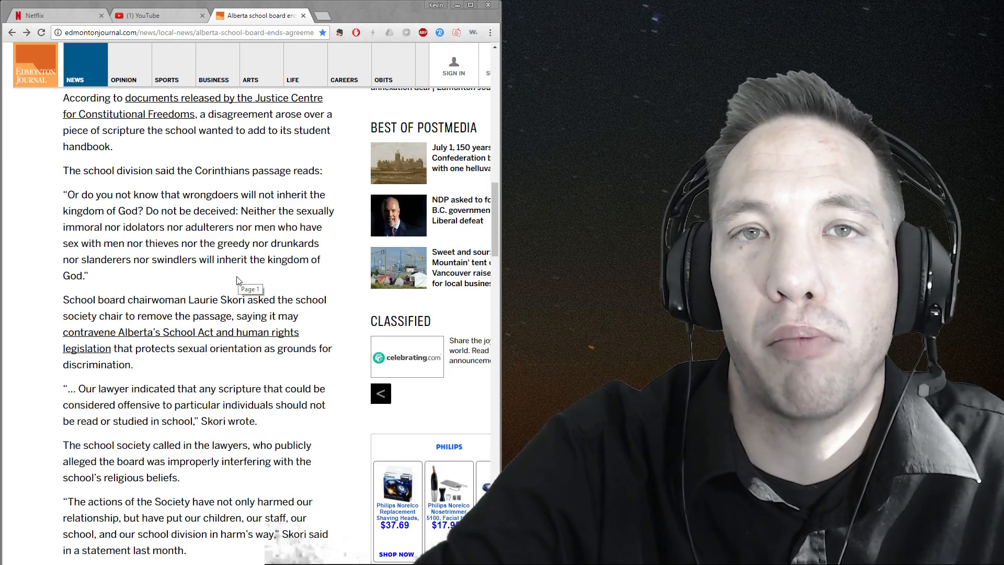
{"action": "scroll", "scroll_direction": "down", "scroll_amount": 3}
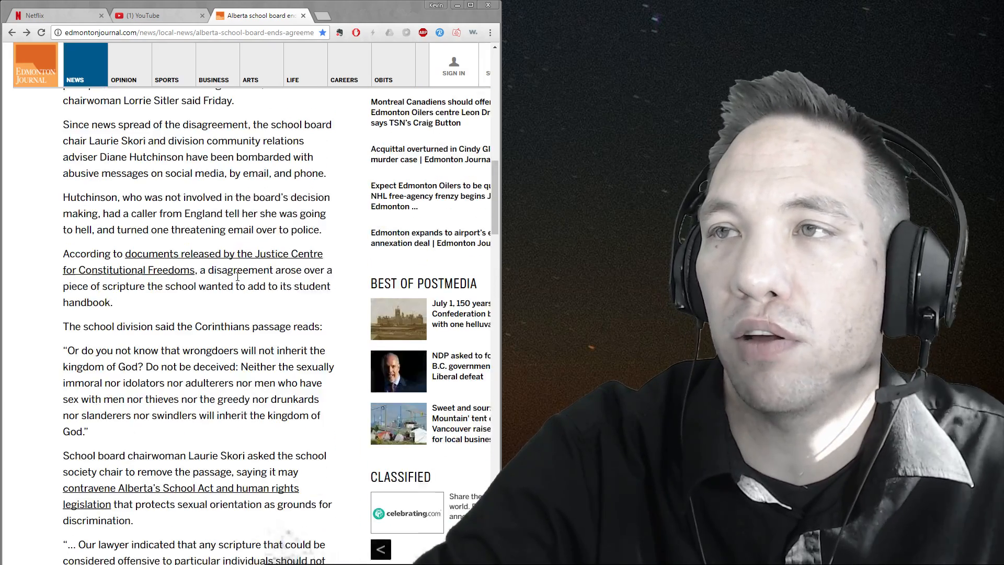
{"action": "scroll", "scroll_direction": "up", "scroll_amount": 3}
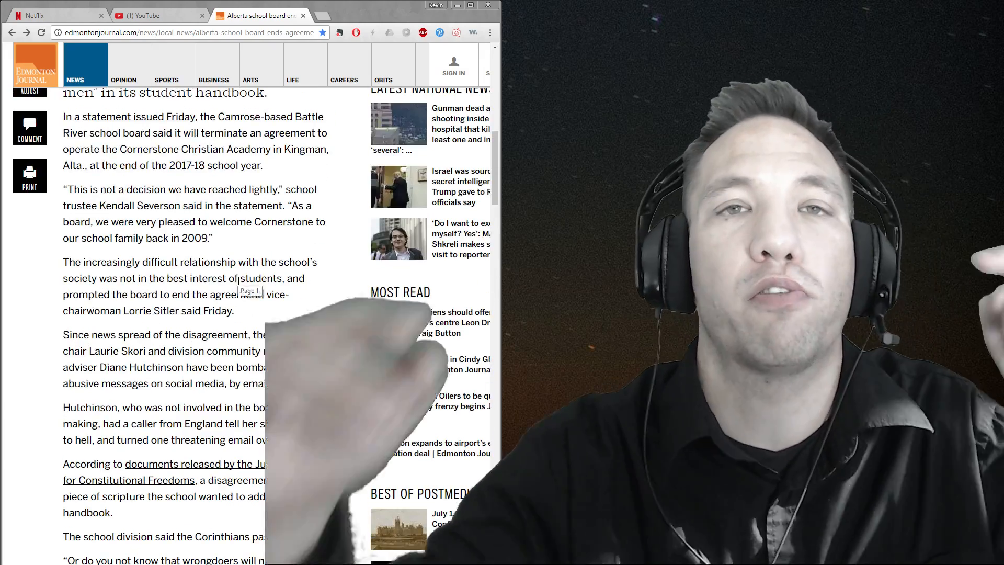